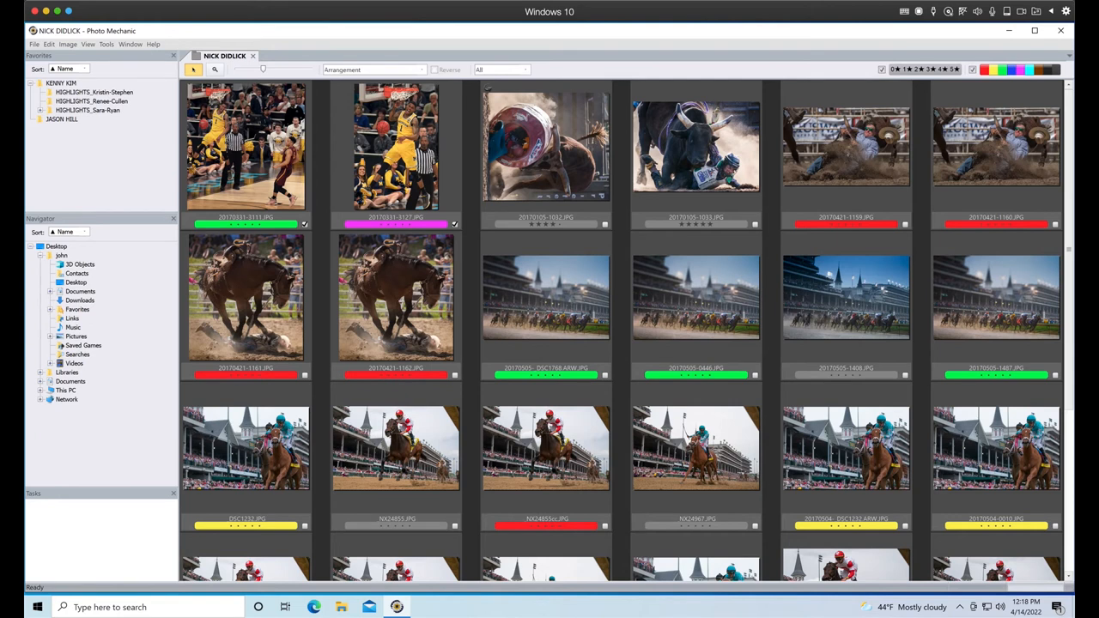
Select the bull-and-barrel rodeo thumbnail in the top row to turn it upright.
click(546, 146)
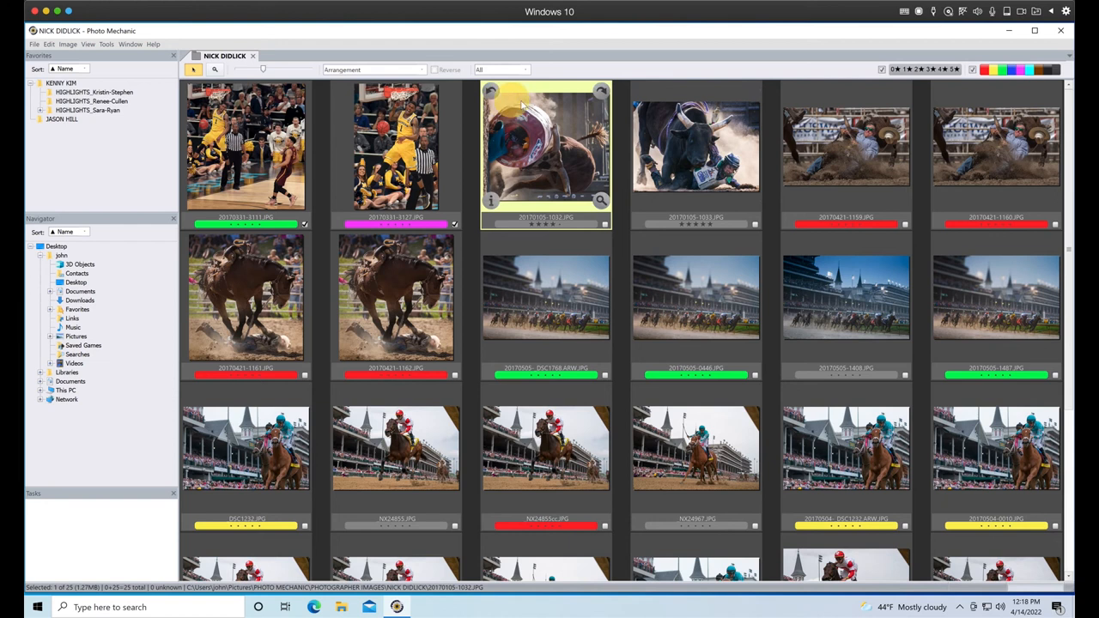
mouse_move(584, 189)
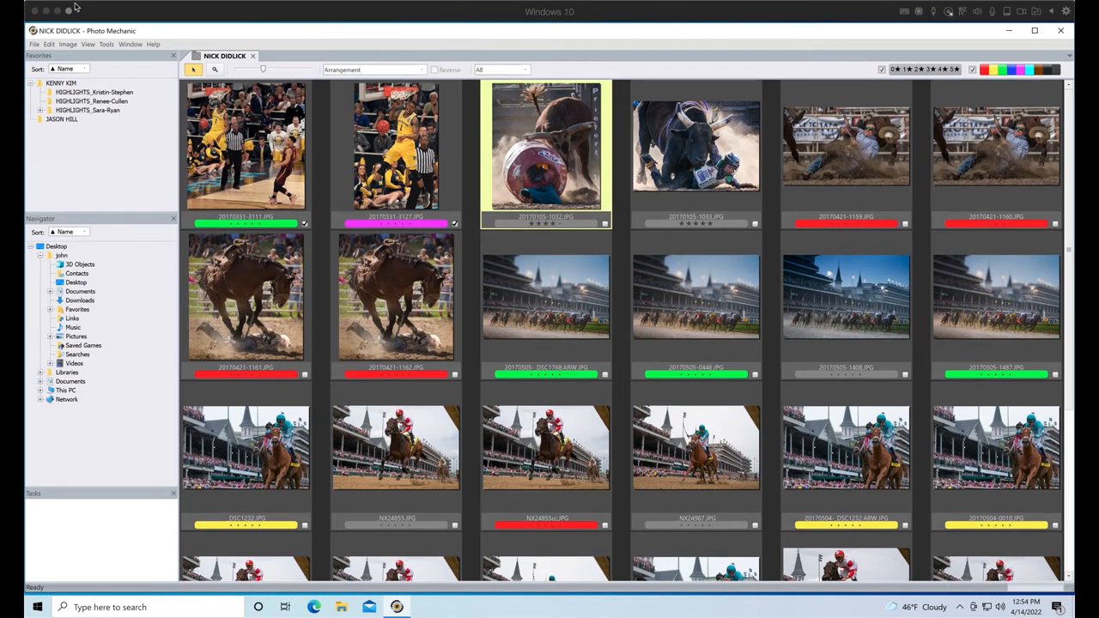
click(68, 44)
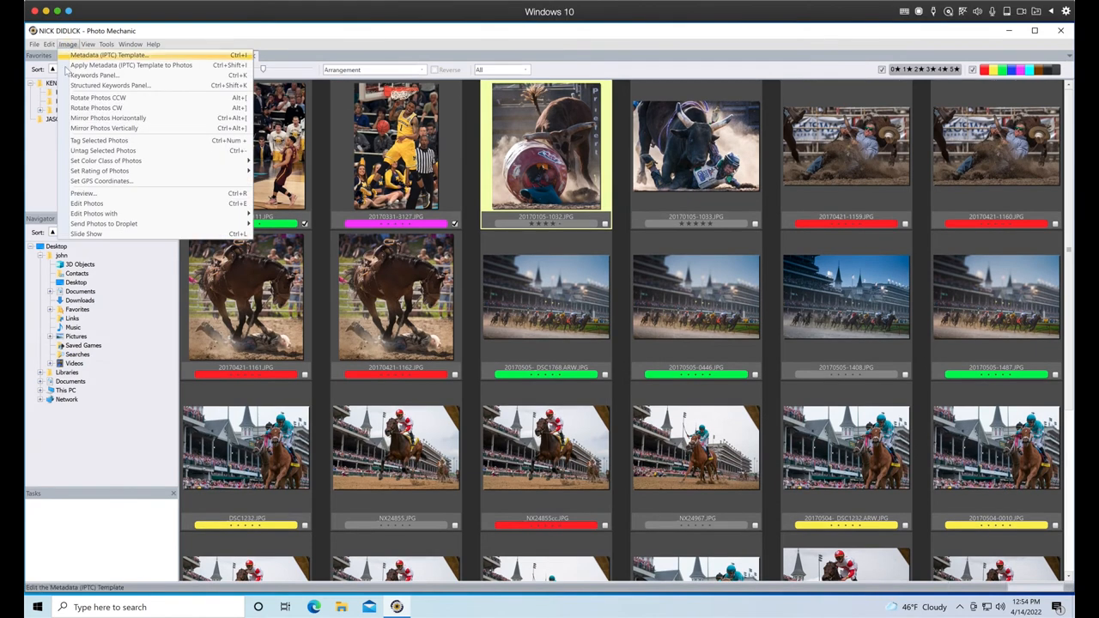
mouse_move(98, 107)
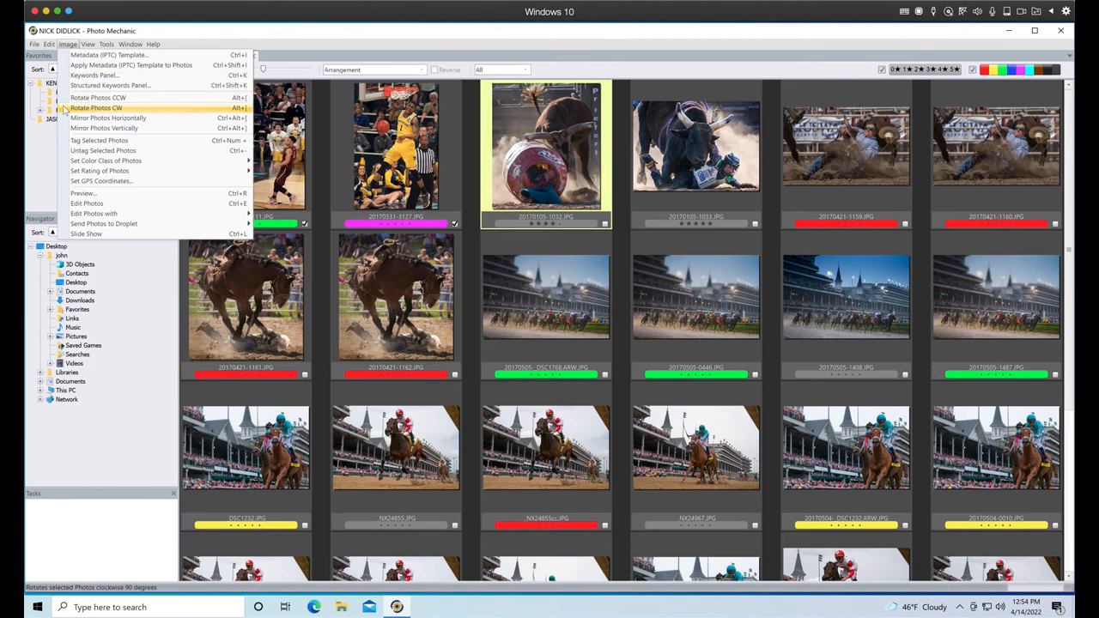
mouse_move(96, 96)
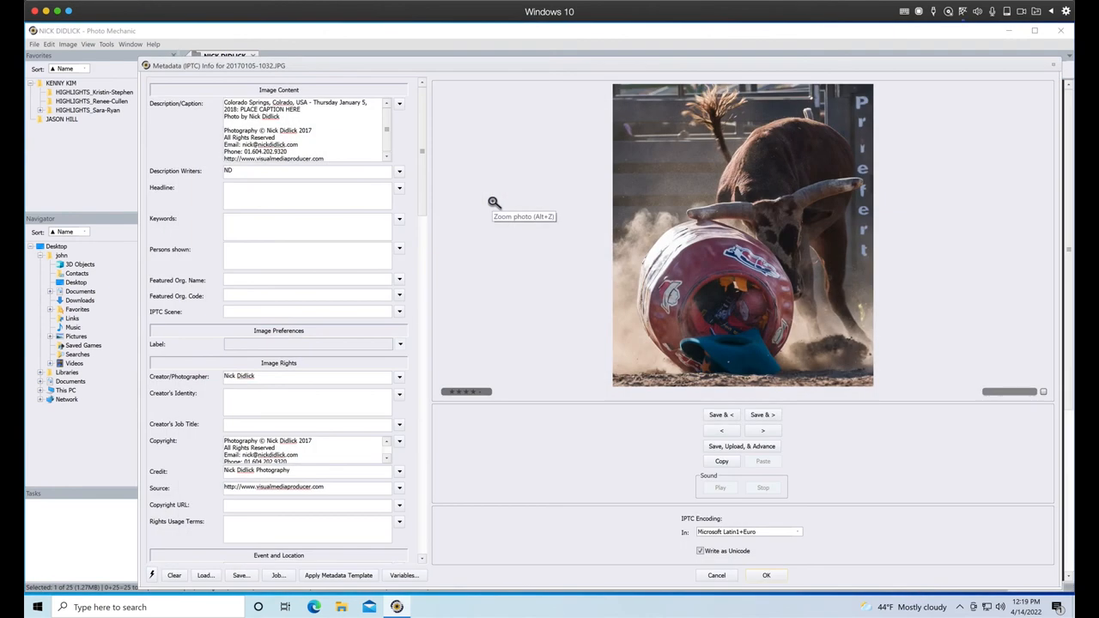
mouse_move(580, 225)
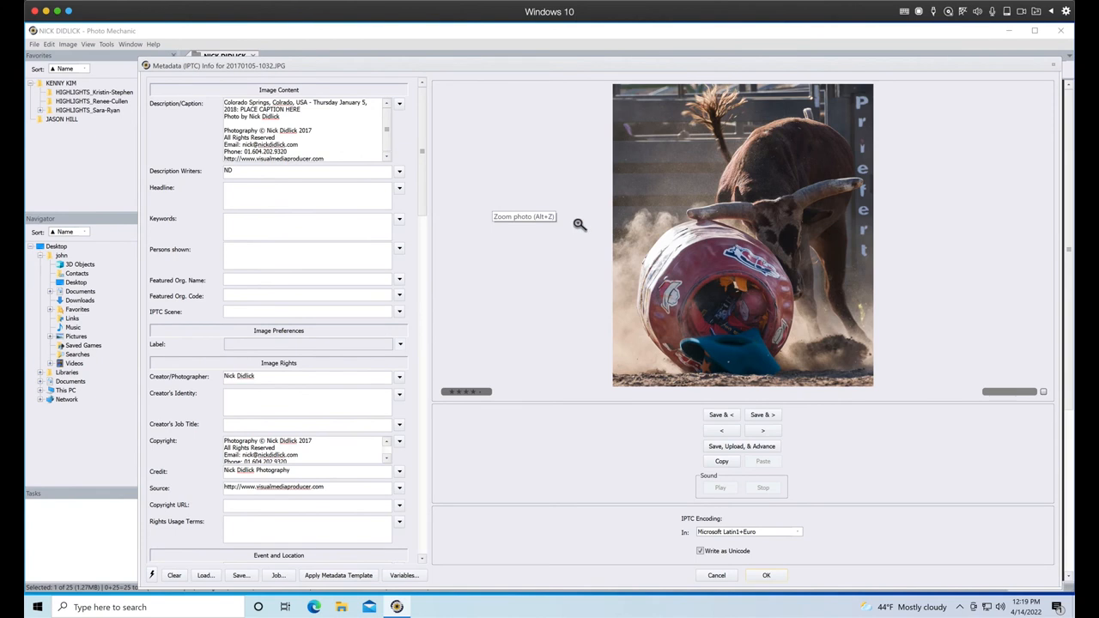
mouse_move(355, 251)
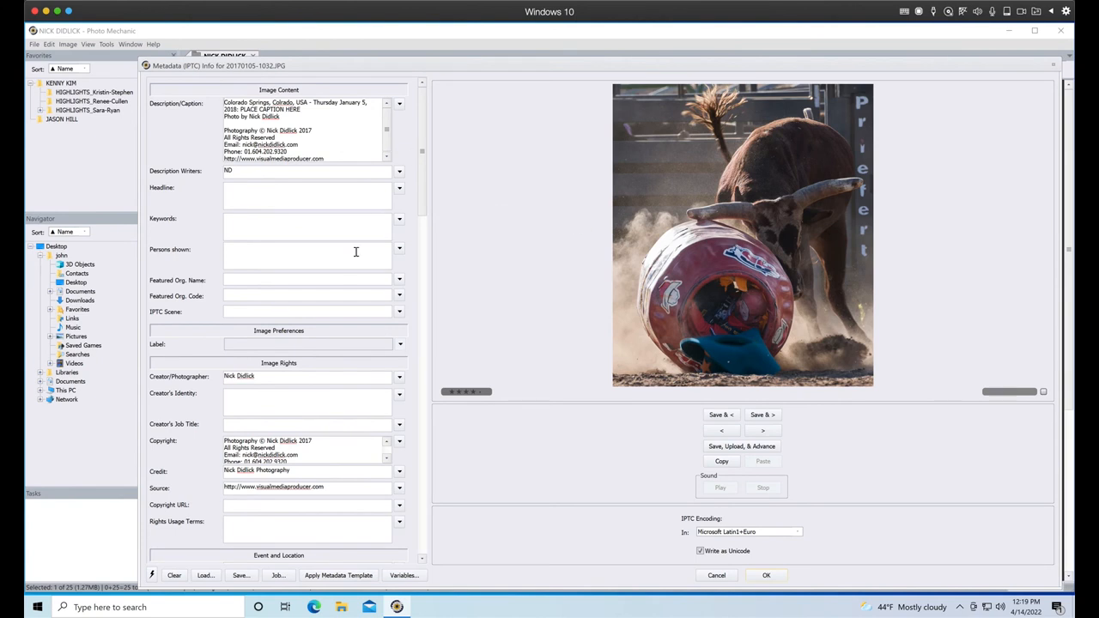
click(762, 429)
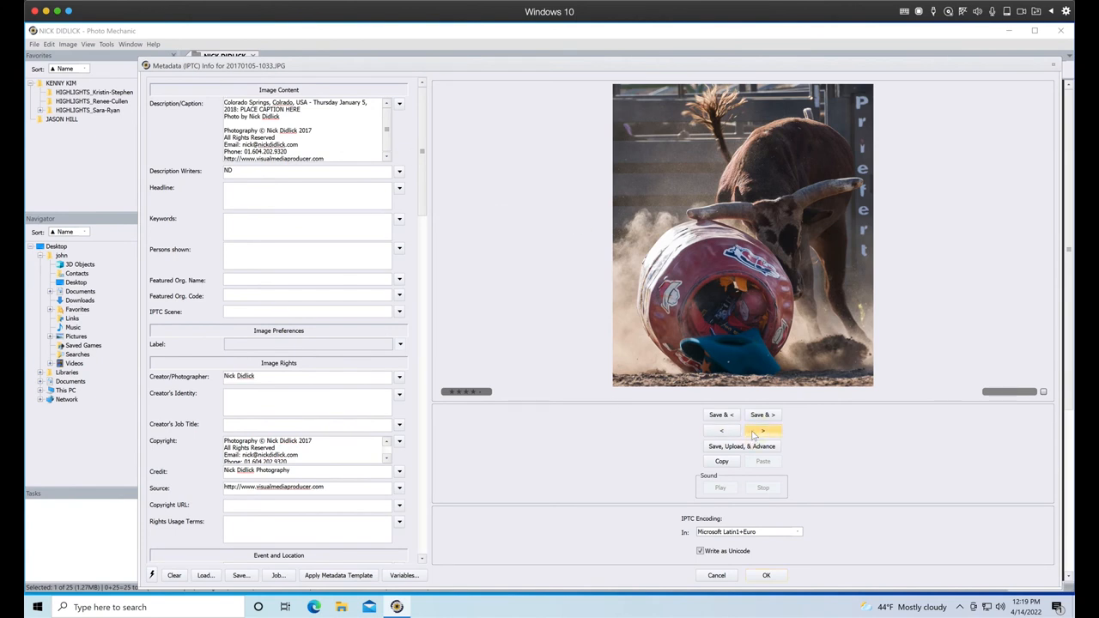
click(762, 429)
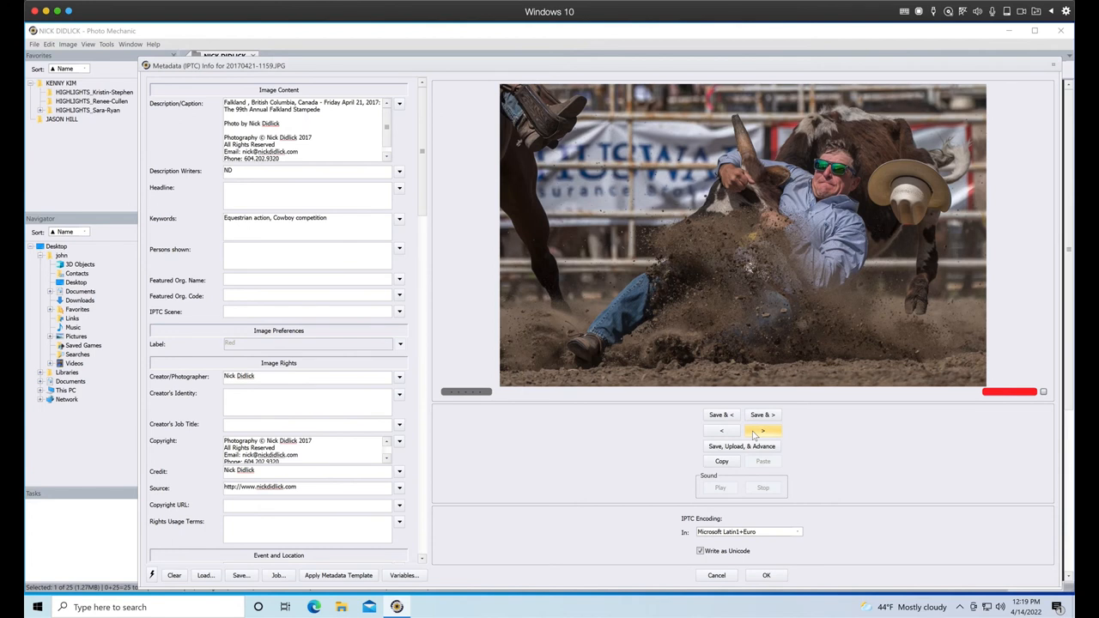
click(716, 576)
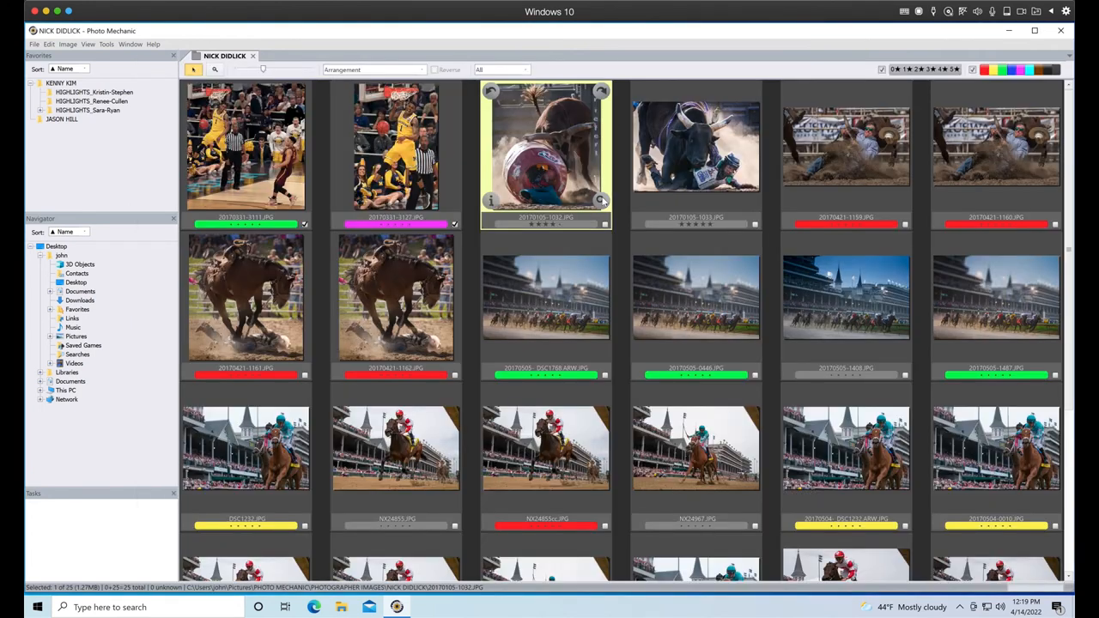
double_click(546, 147)
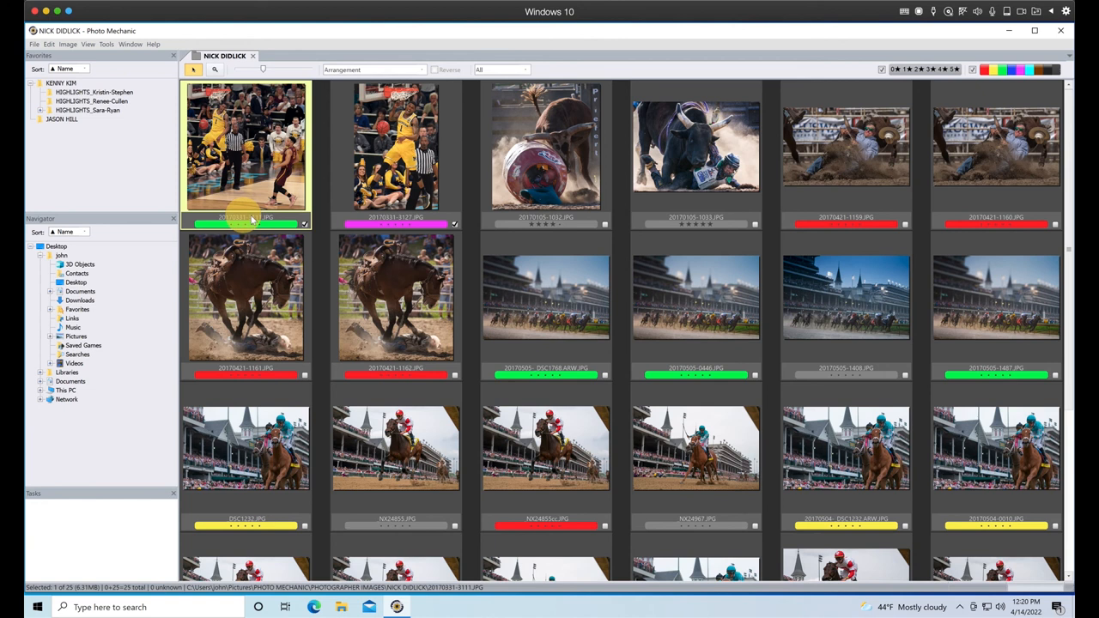
In Contact Sheet preferences, set thumbnail Labels to Name + 3 Labels and confirm.
click(395, 146)
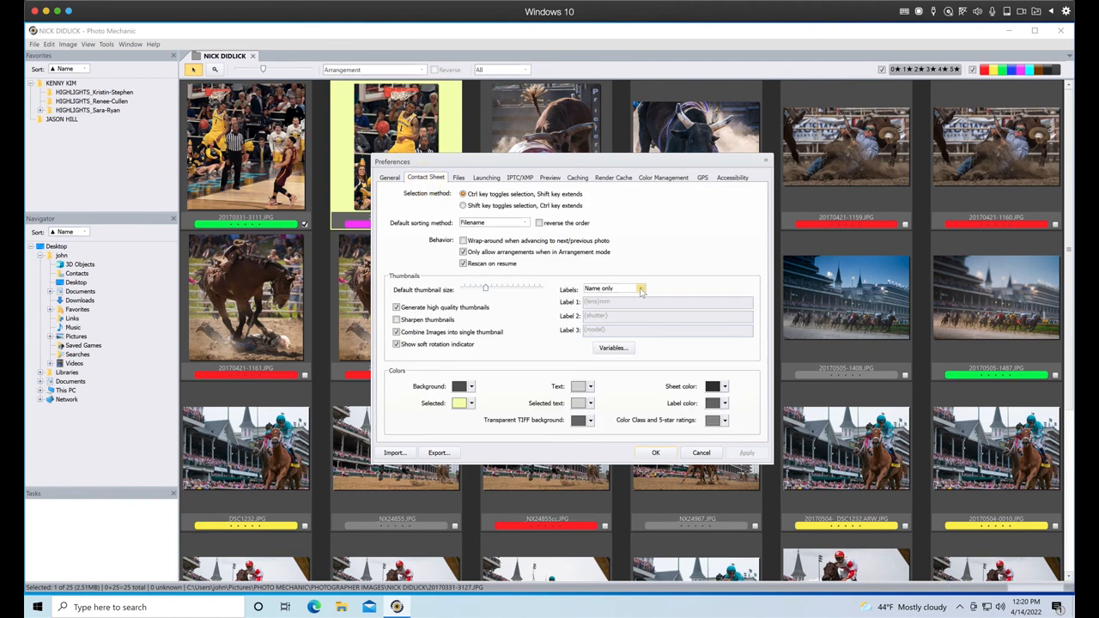
click(639, 288)
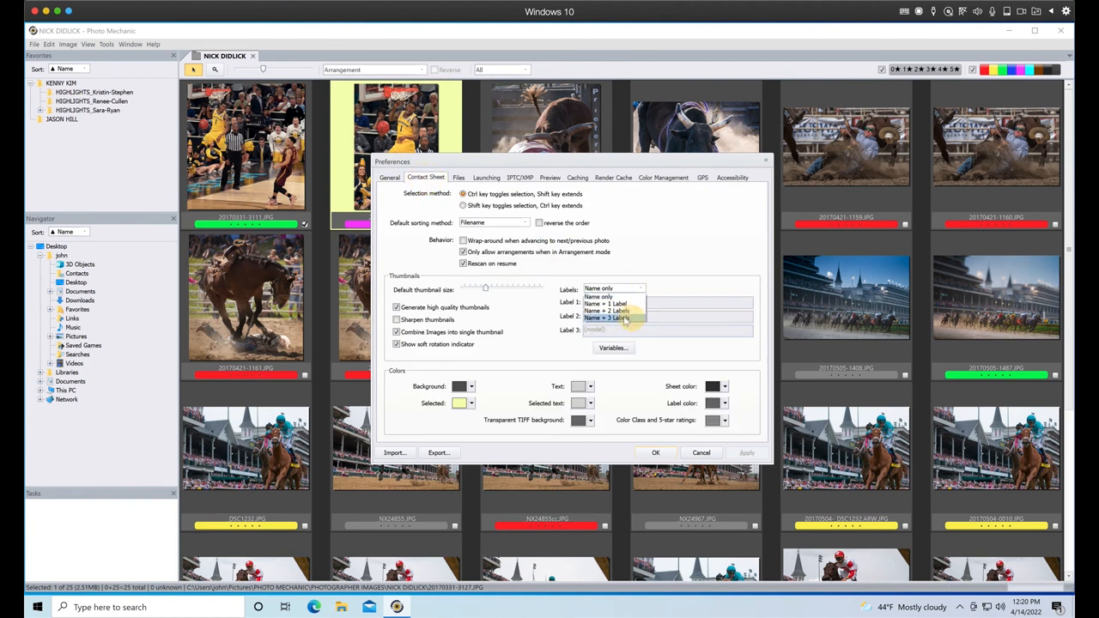
click(608, 318)
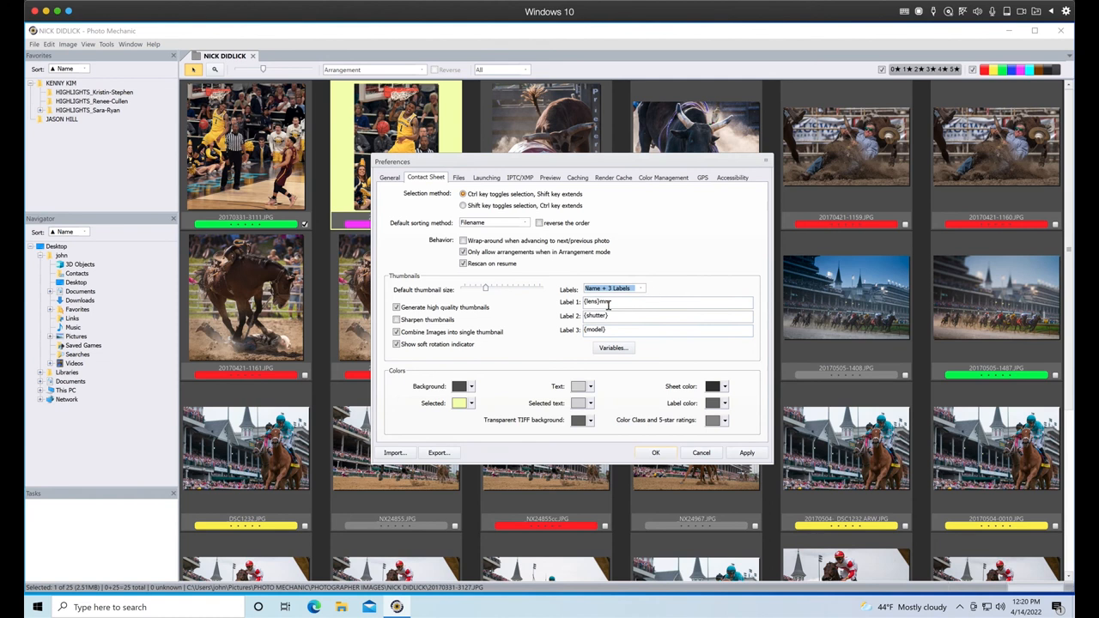
click(747, 453)
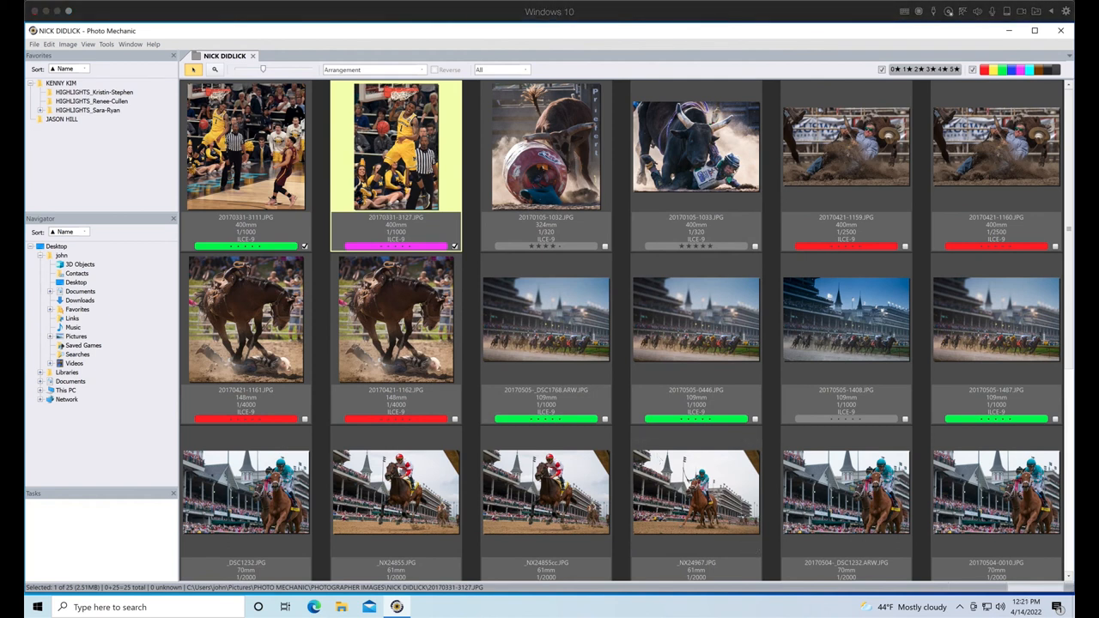
mouse_move(351, 241)
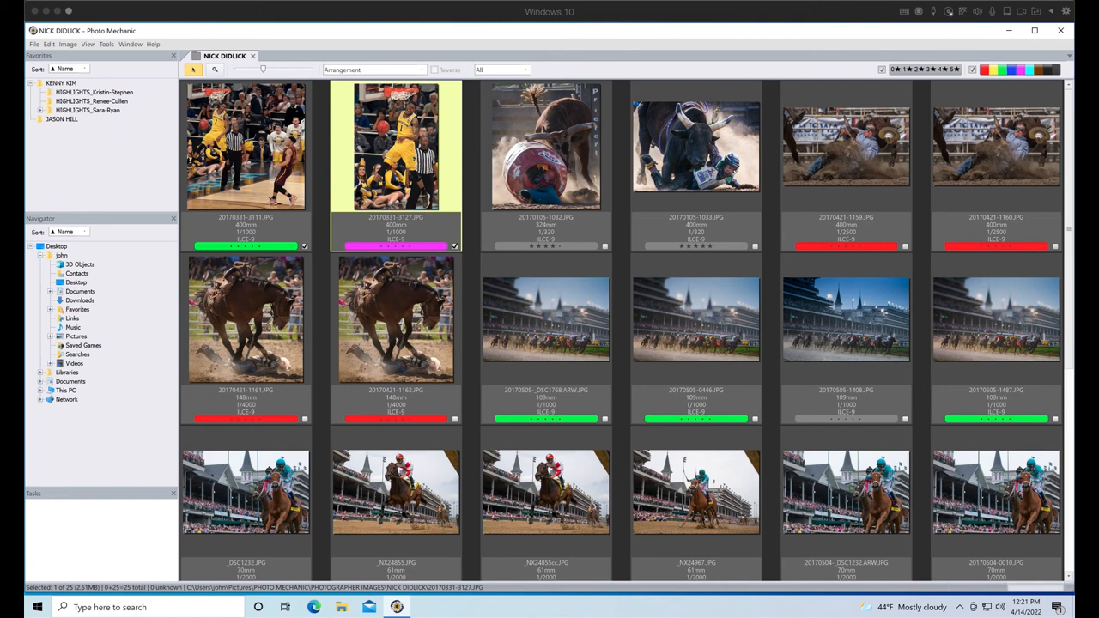
Show the context menu of actions for the purple-labelled basketball thumbnail.
right_click(395, 154)
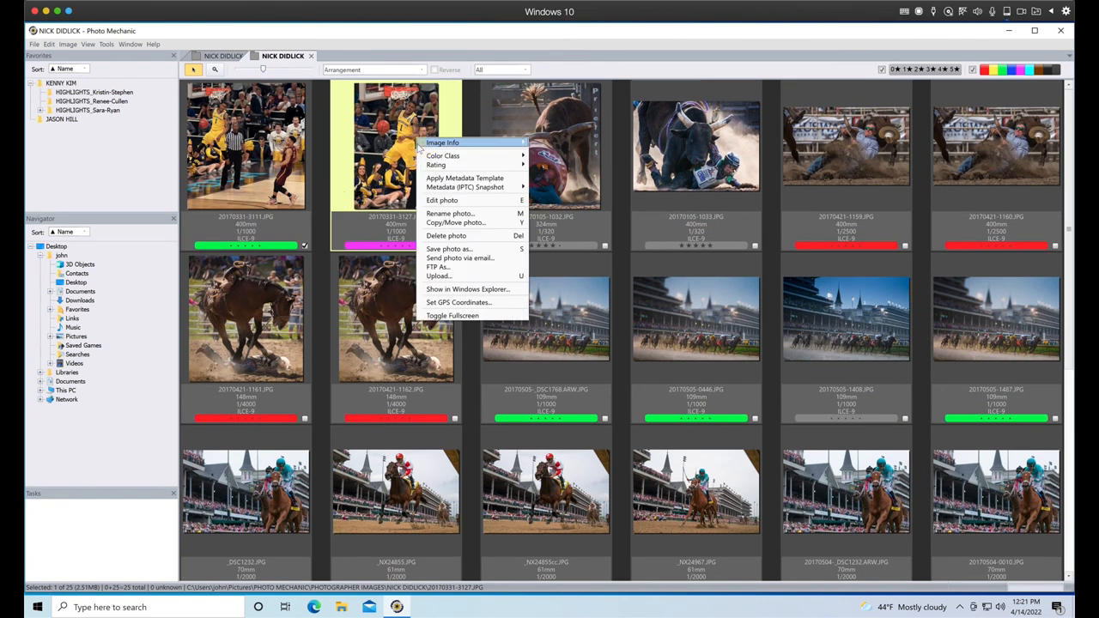
mouse_move(459, 302)
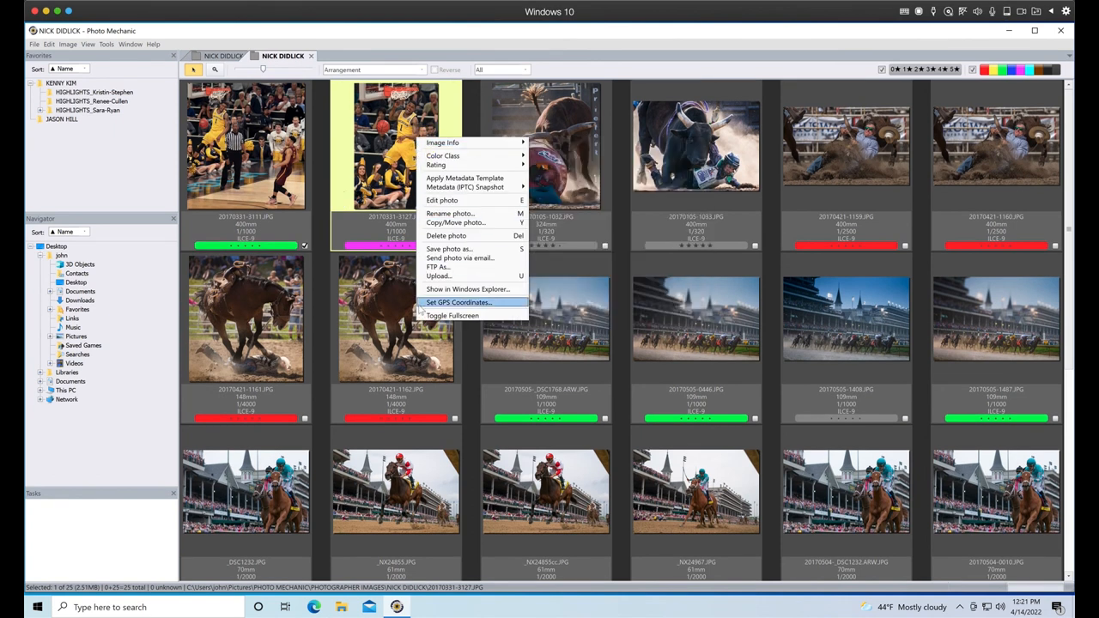
mouse_move(430, 151)
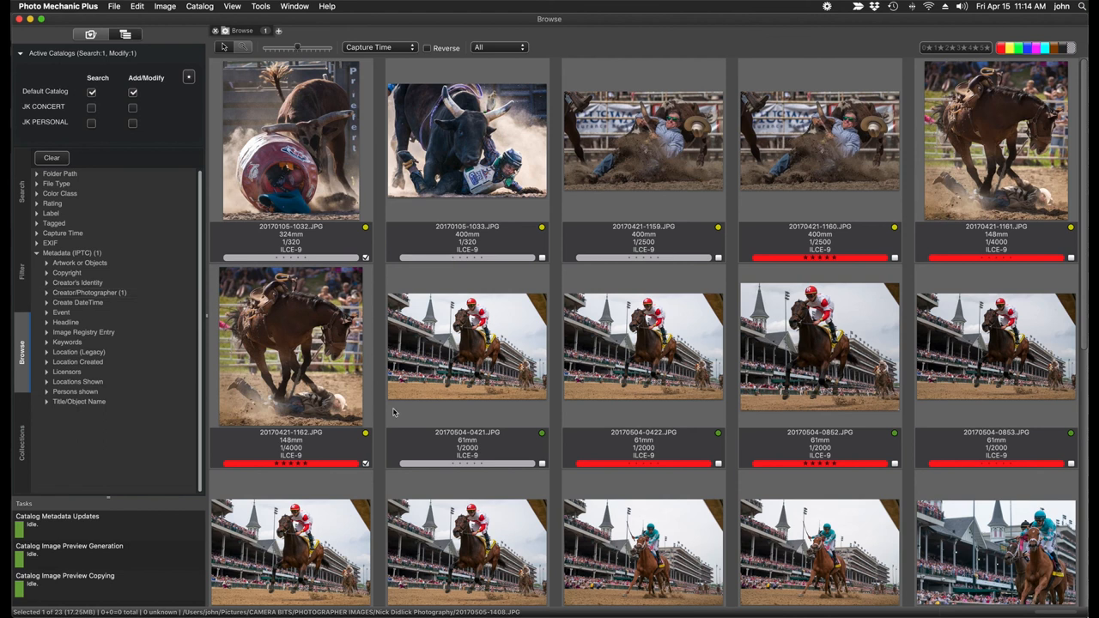
Select horse-race thumbnails in Photo Mechanic Plus to examine their catalog status dots.
click(467, 347)
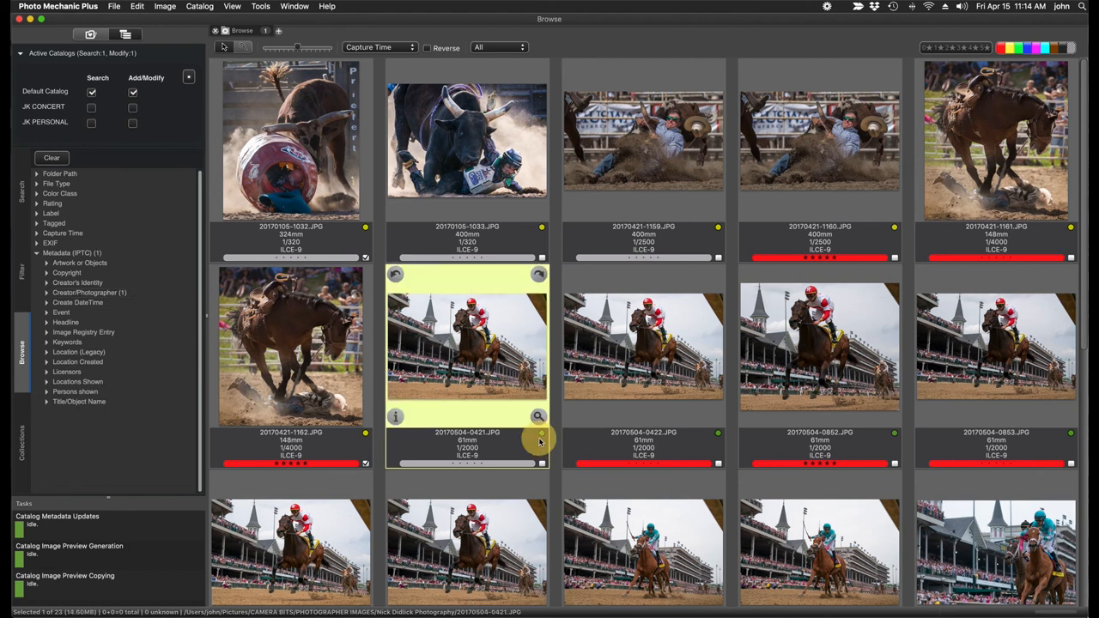
click(467, 141)
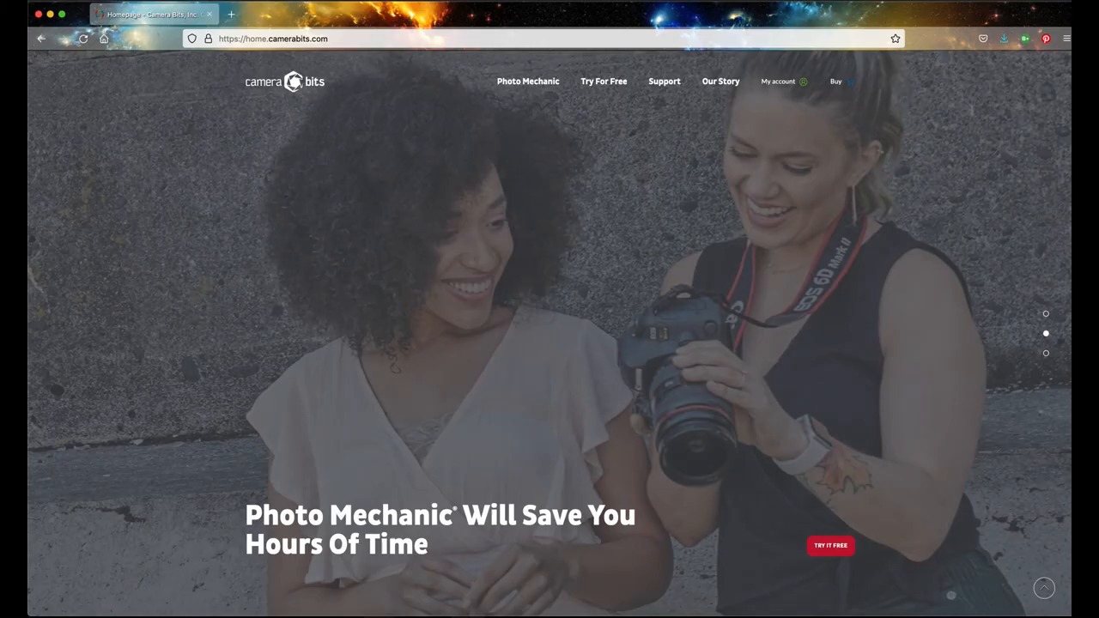
mouse_move(663, 80)
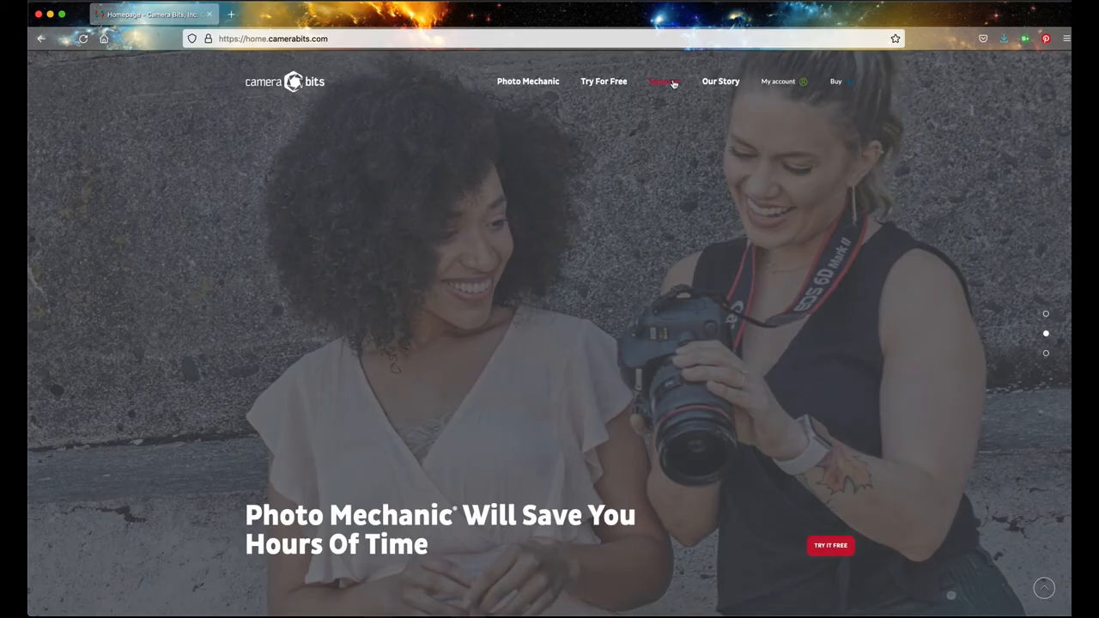
Go to Support > Help Center on camerabits.com and scroll through the knowledge base articles.
click(663, 80)
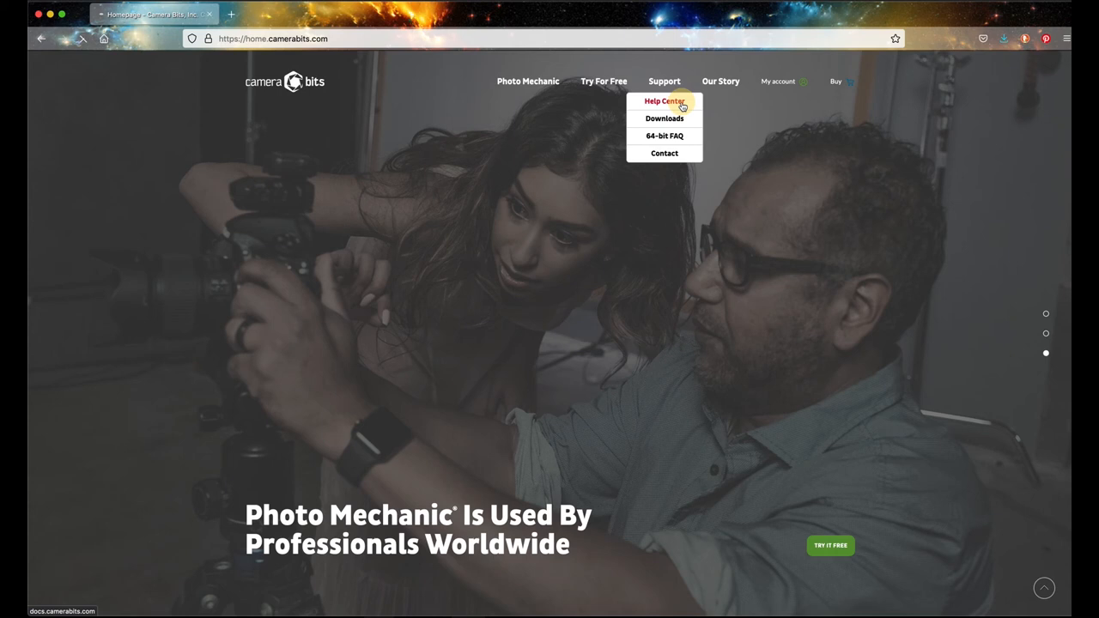
click(663, 101)
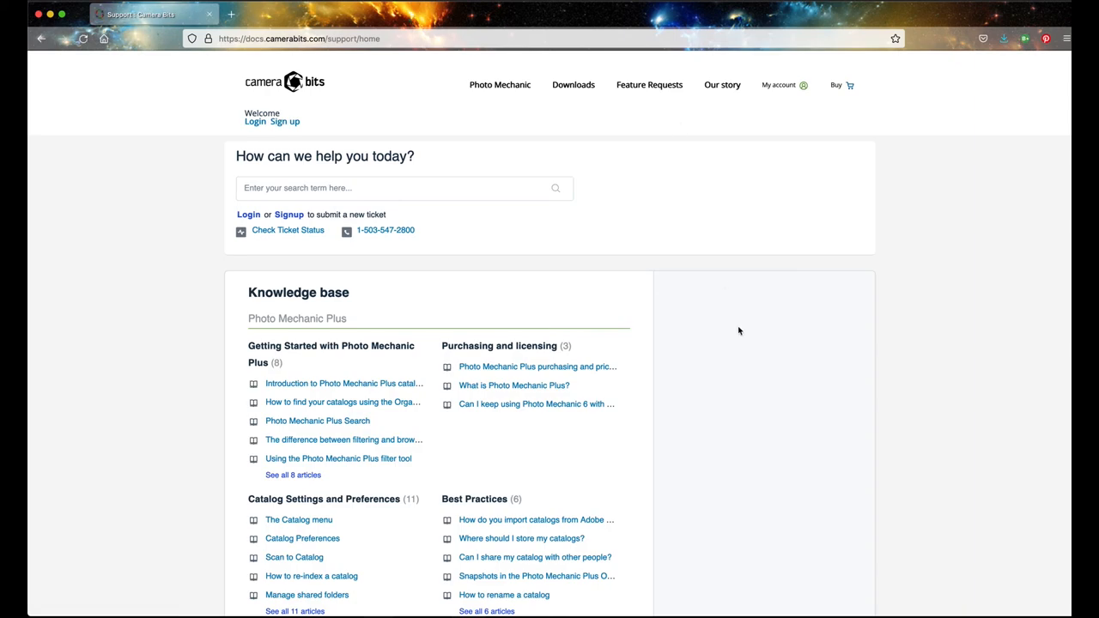
scroll(down, 3)
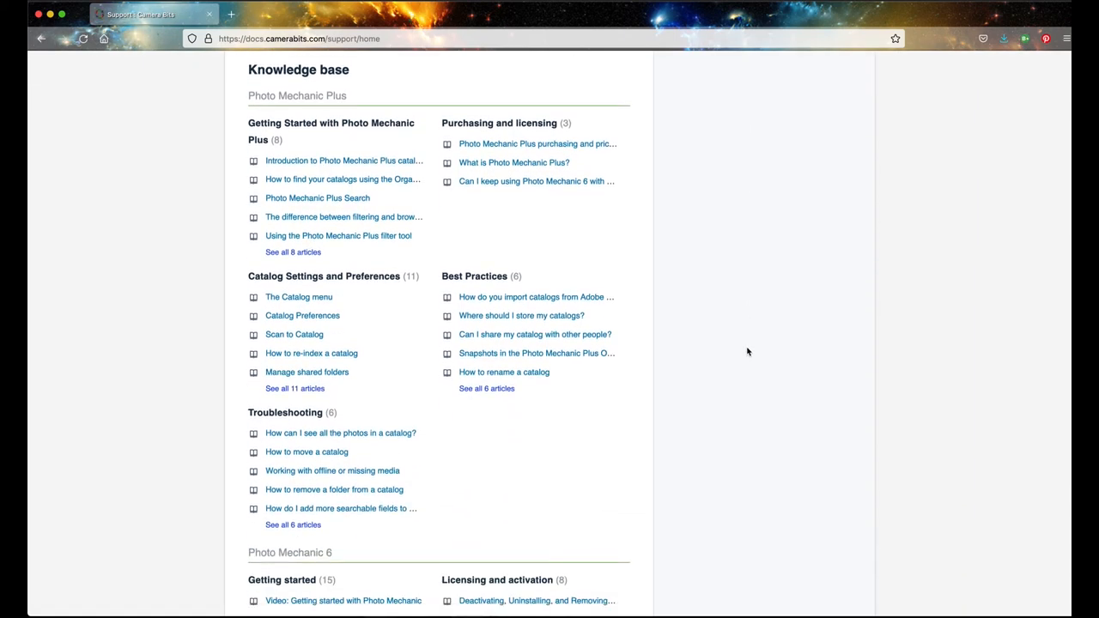